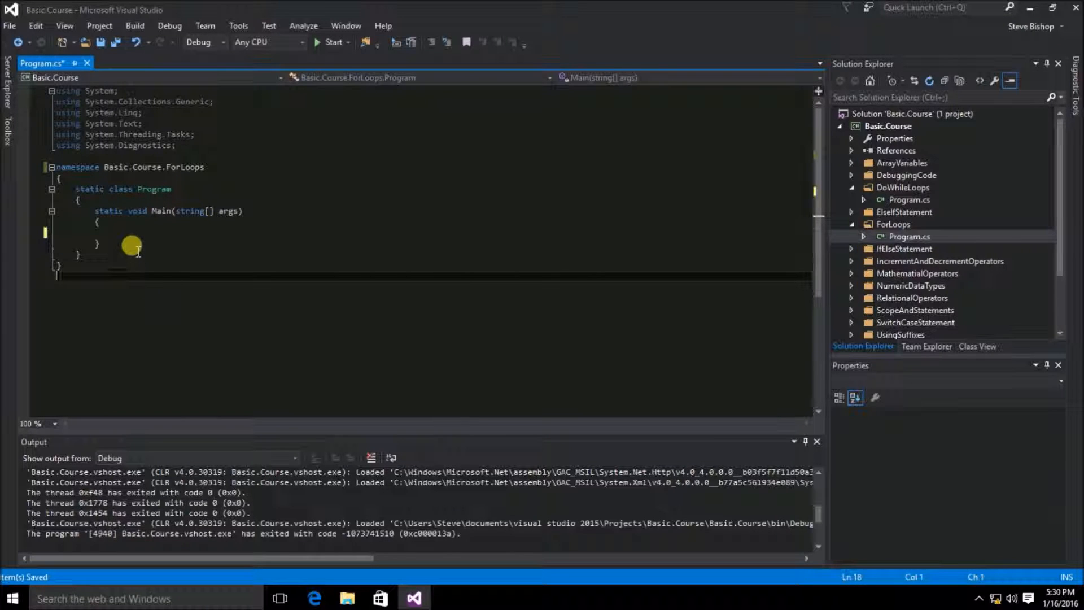
Insert the for-loop code snippet inside Main using the 'for' shortcut
text(for)
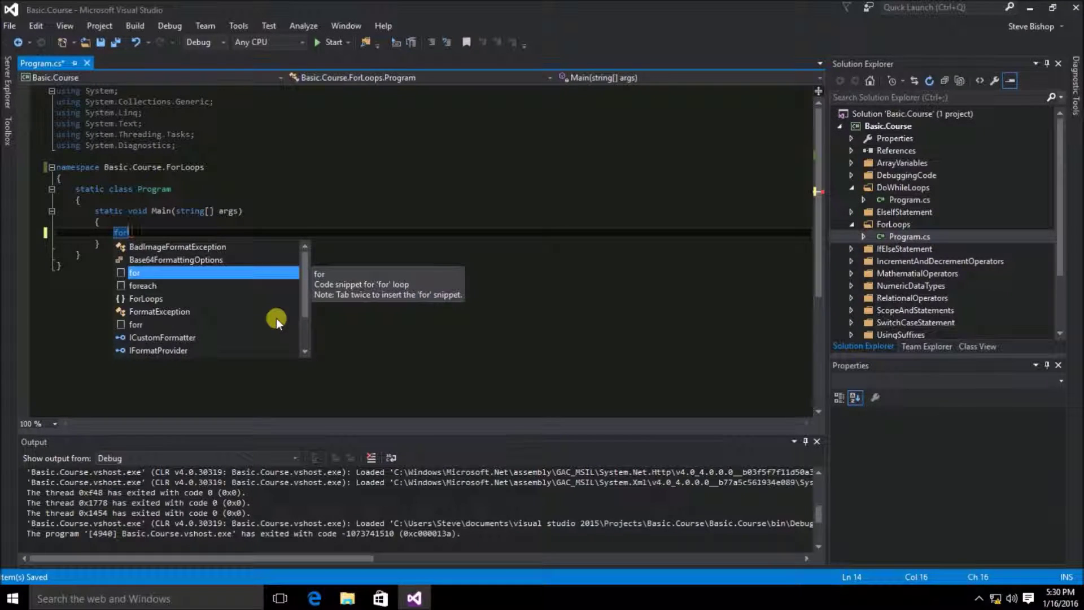
key(Tab)
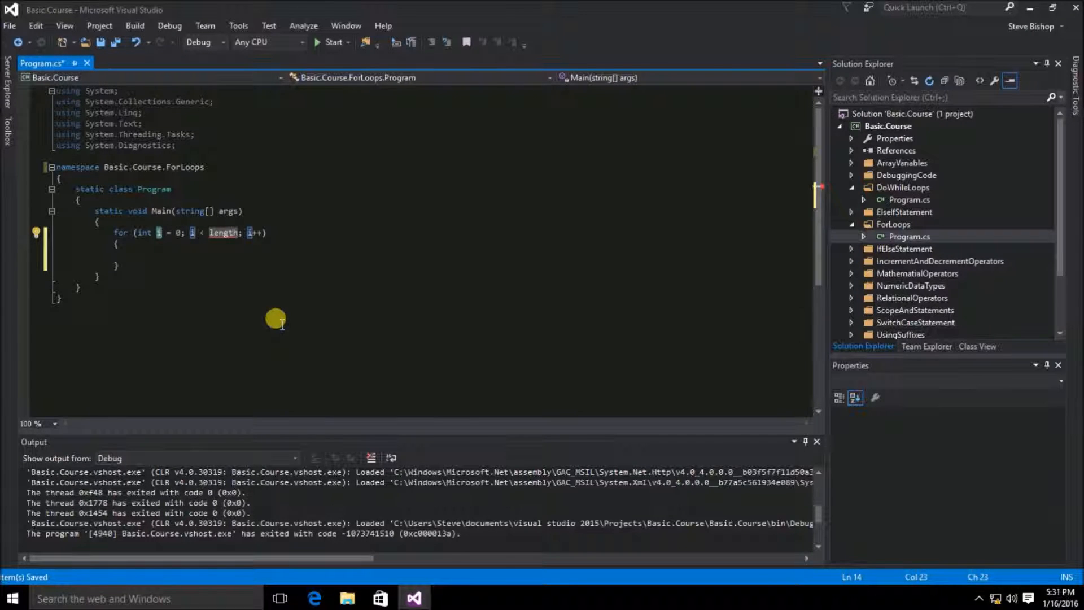
mouse_move(148, 261)
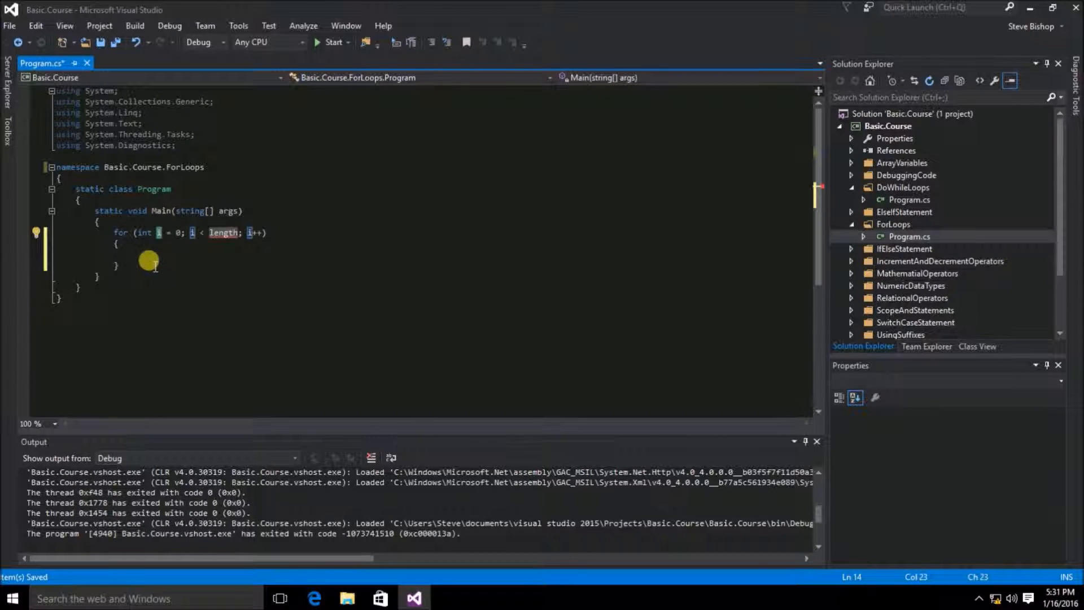
mouse_move(210, 291)
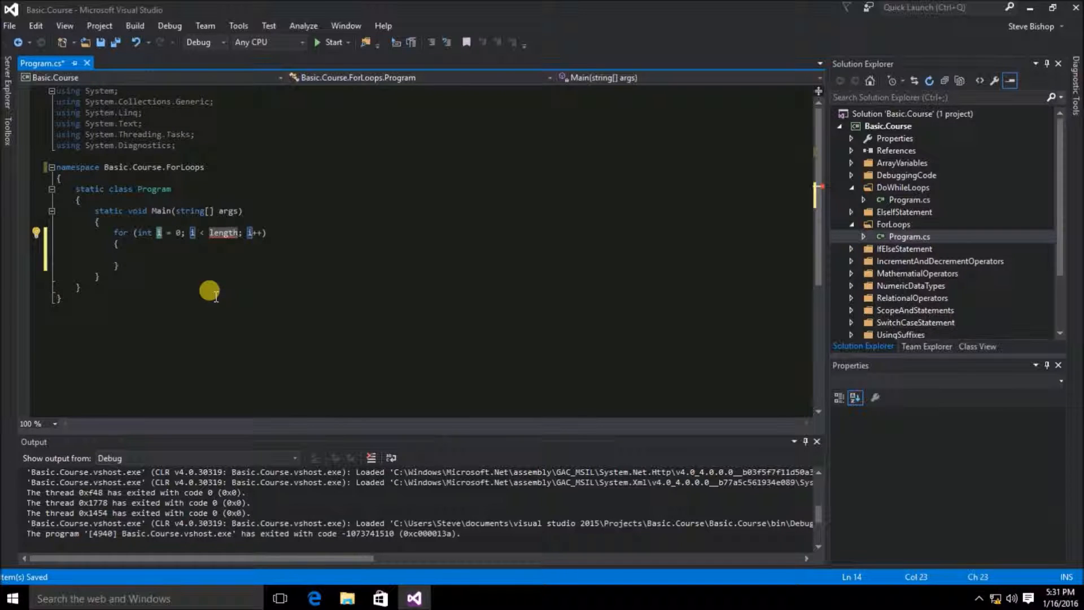
mouse_move(164, 243)
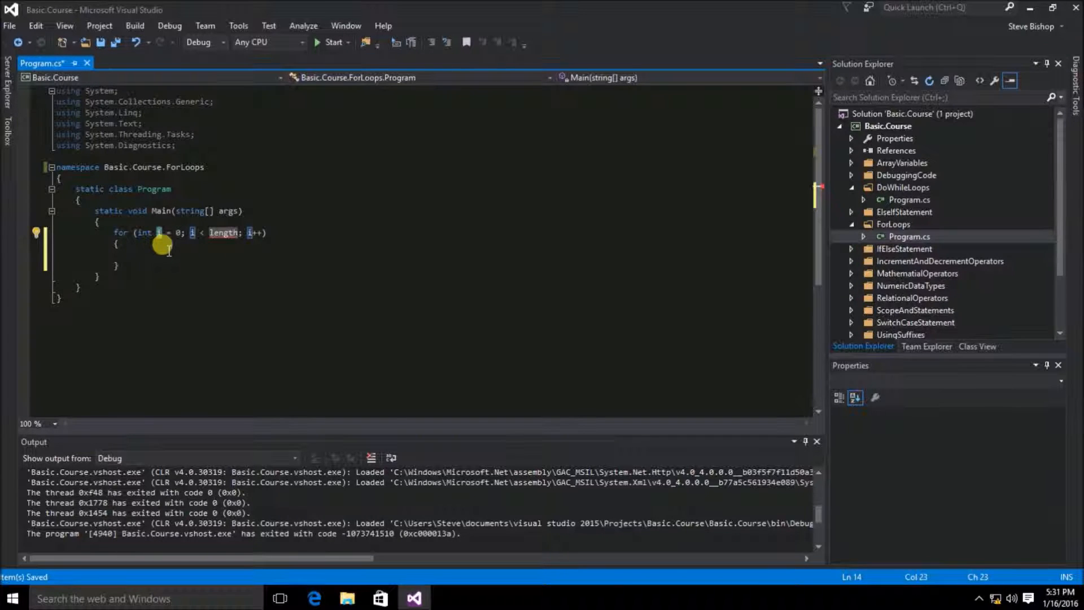
mouse_move(172, 249)
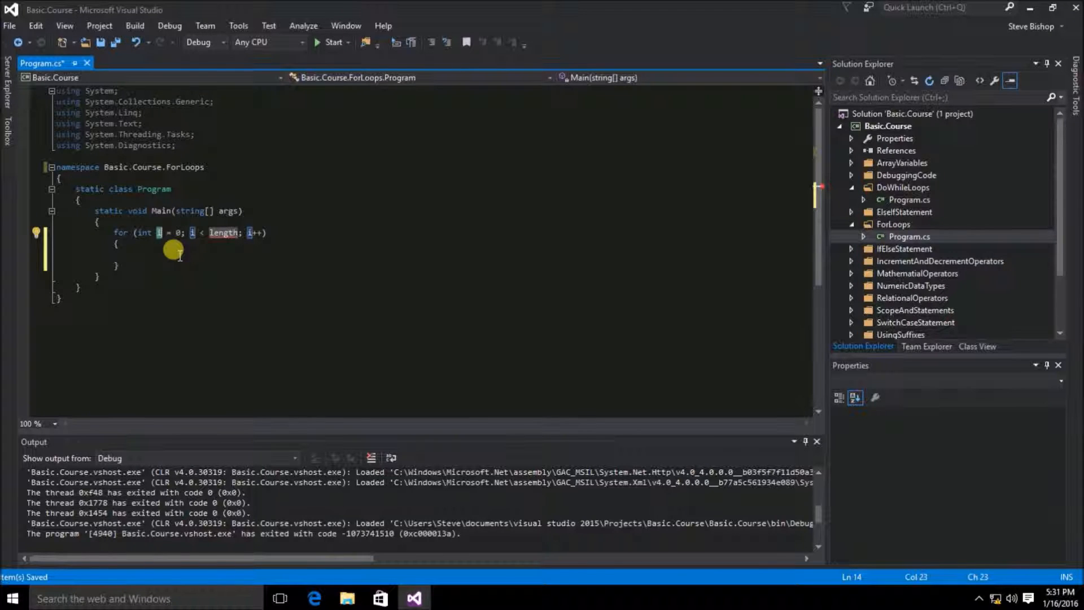
mouse_move(186, 249)
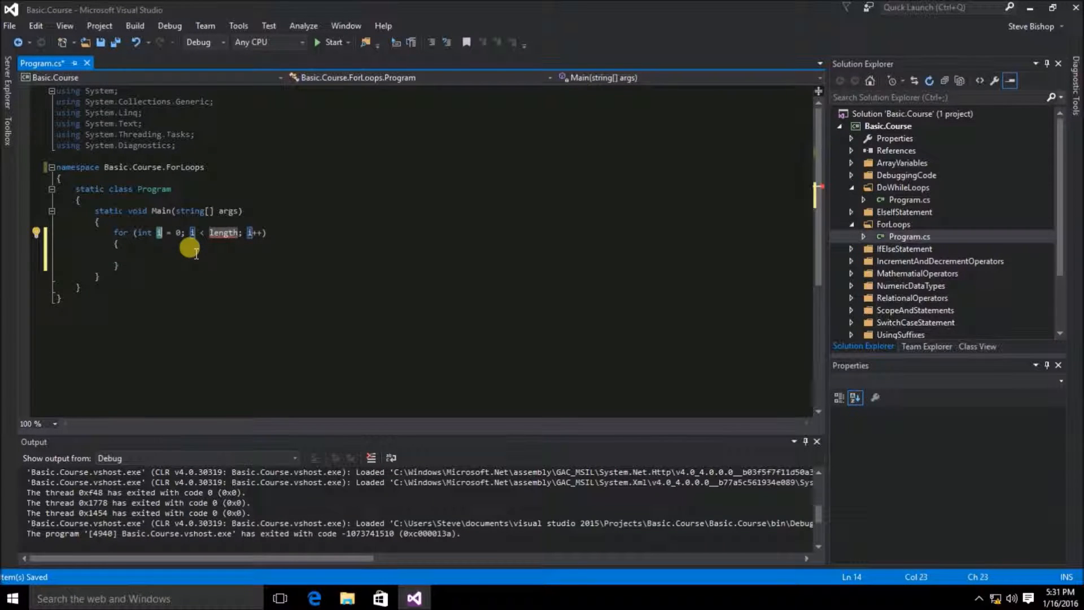
mouse_move(227, 249)
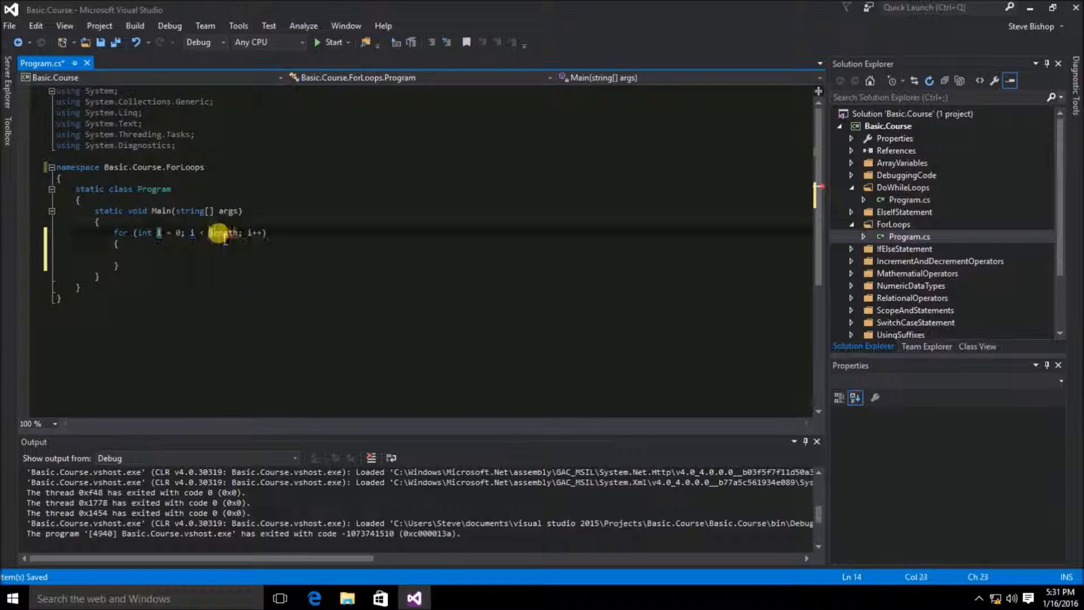
Replace the length placeholder with 5 so the loop runs while i < 5
text(5)
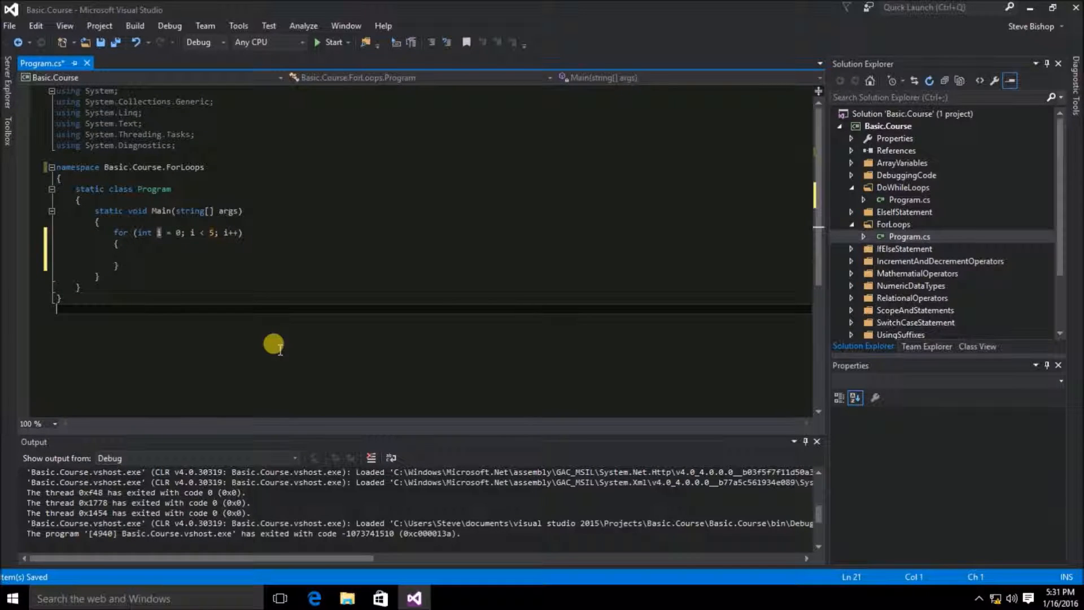
click(135, 253)
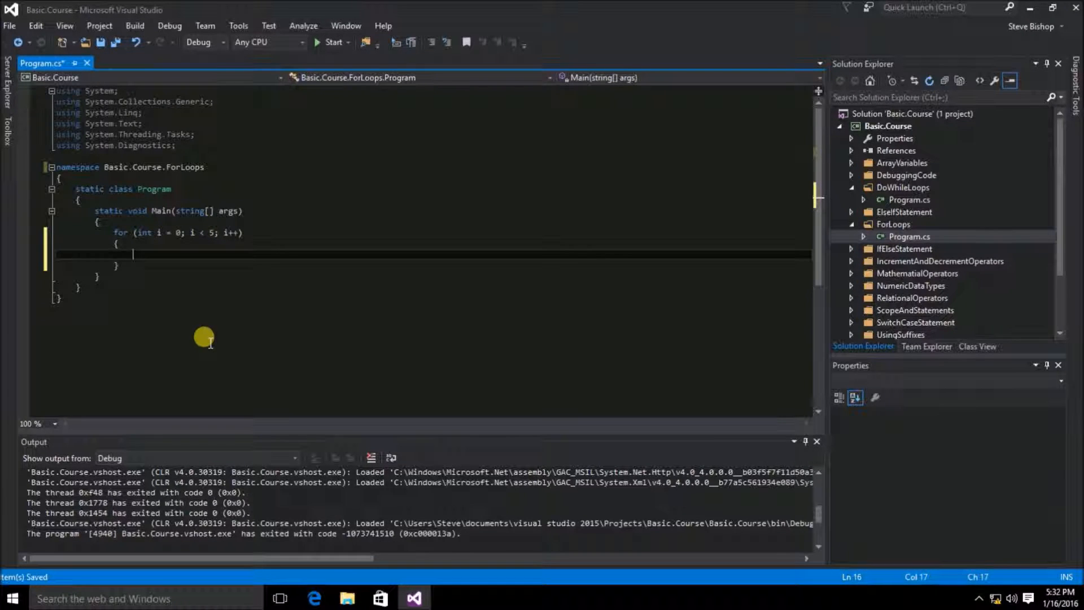
Add Console.WriteLine(i); in the loop body and Console.ReadLine(); after the loop
text(con)
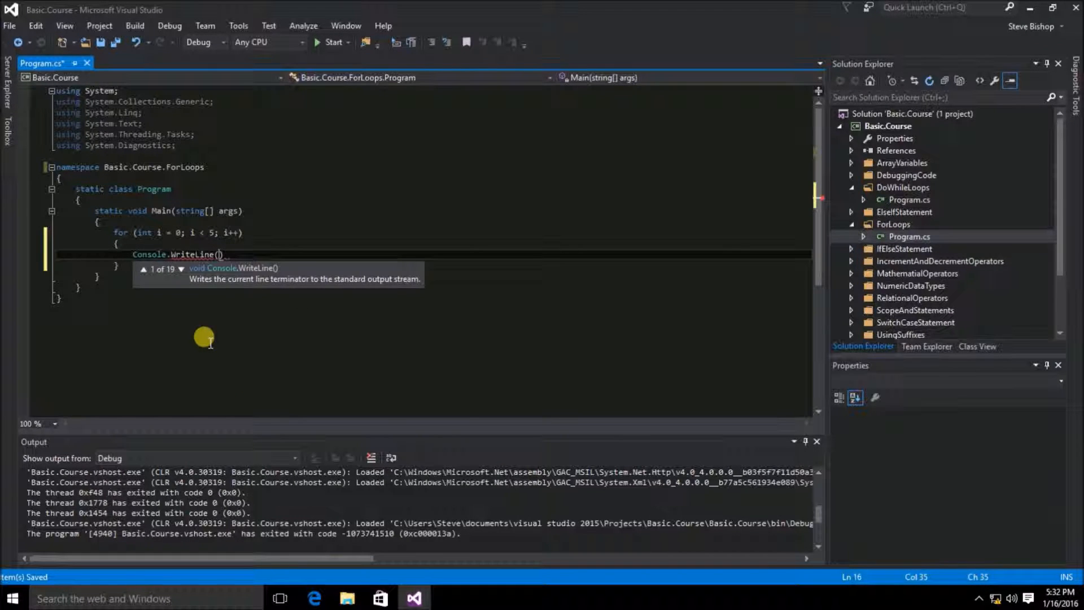
text(i);)
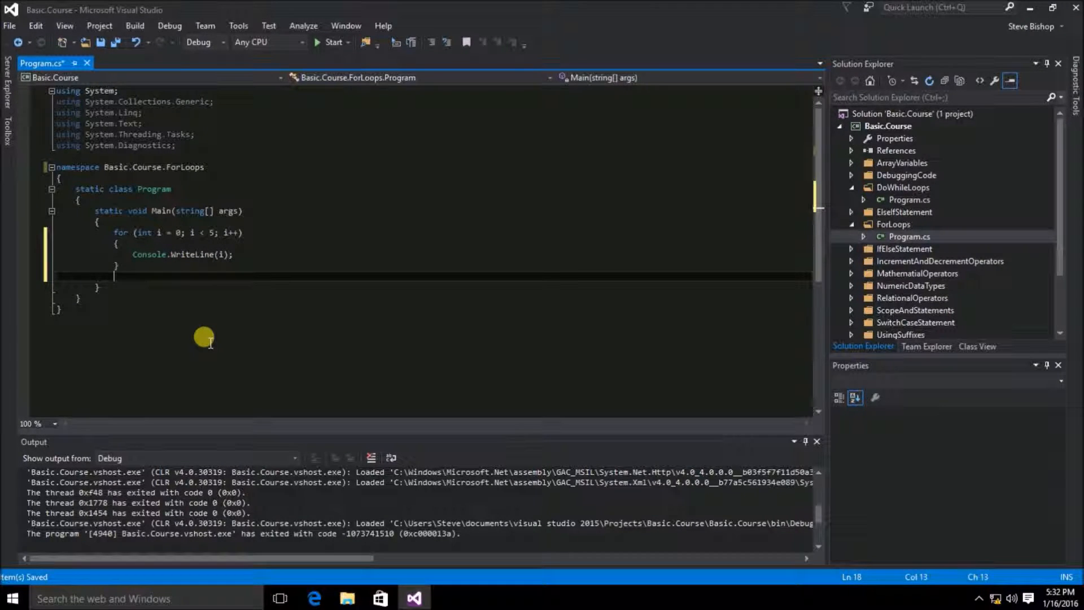
text(Console.W)
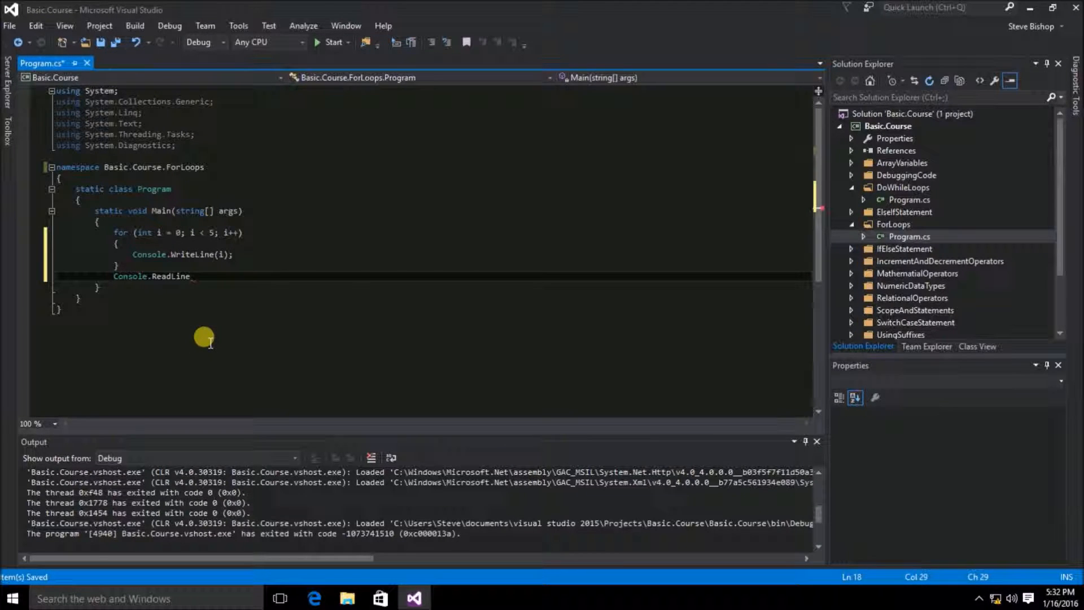
text(();)
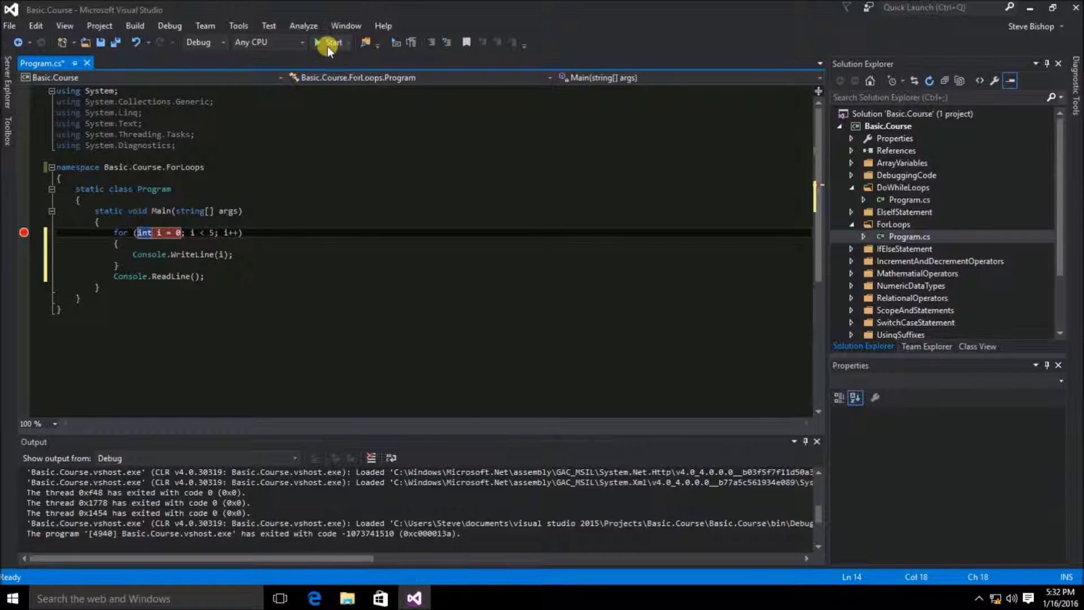
mouse_move(327, 46)
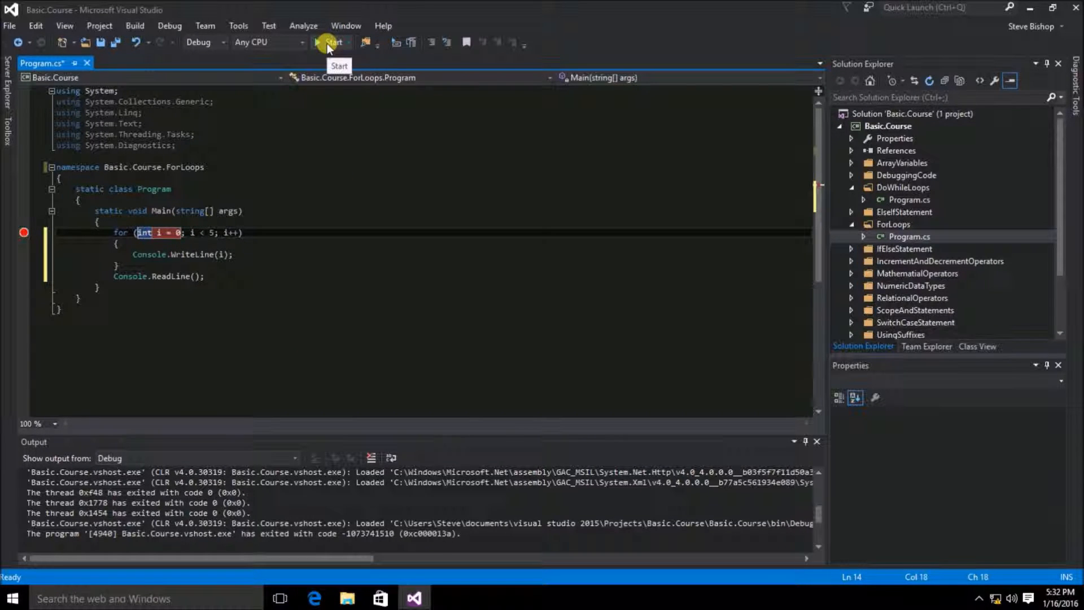
Start debugging so execution pauses at the breakpoint on the for line
click(330, 43)
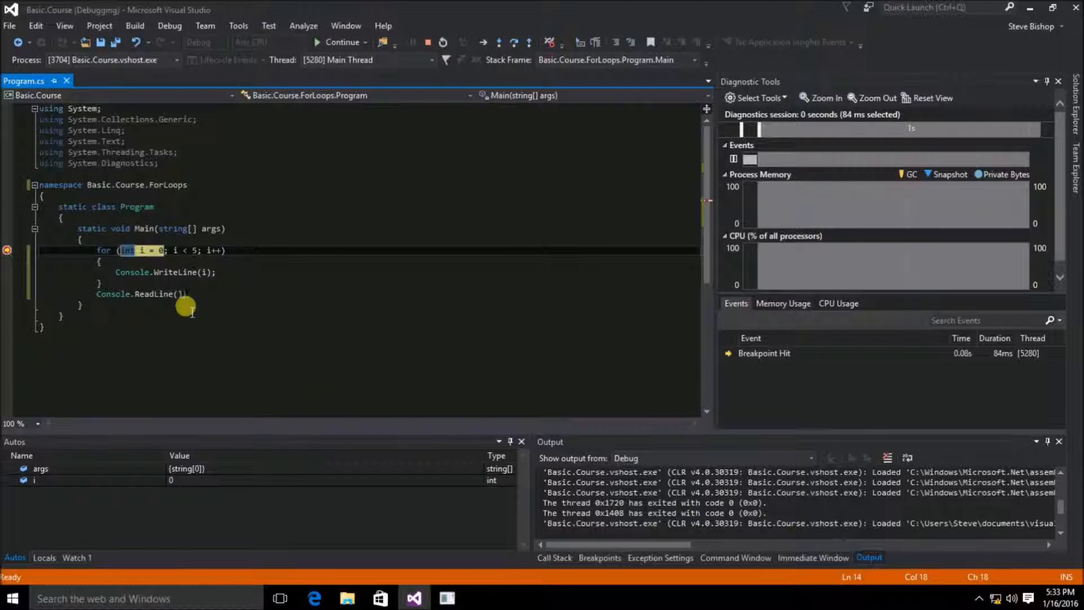
mouse_move(334, 367)
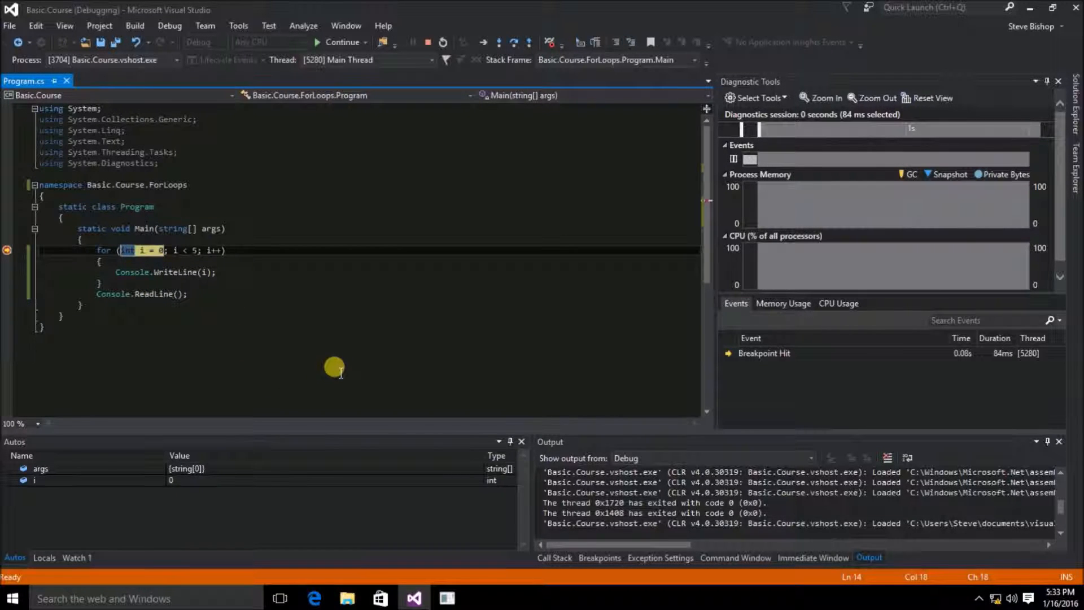
Step through each loop iteration with F10, then continue so the console prints 0–4
key(F10)
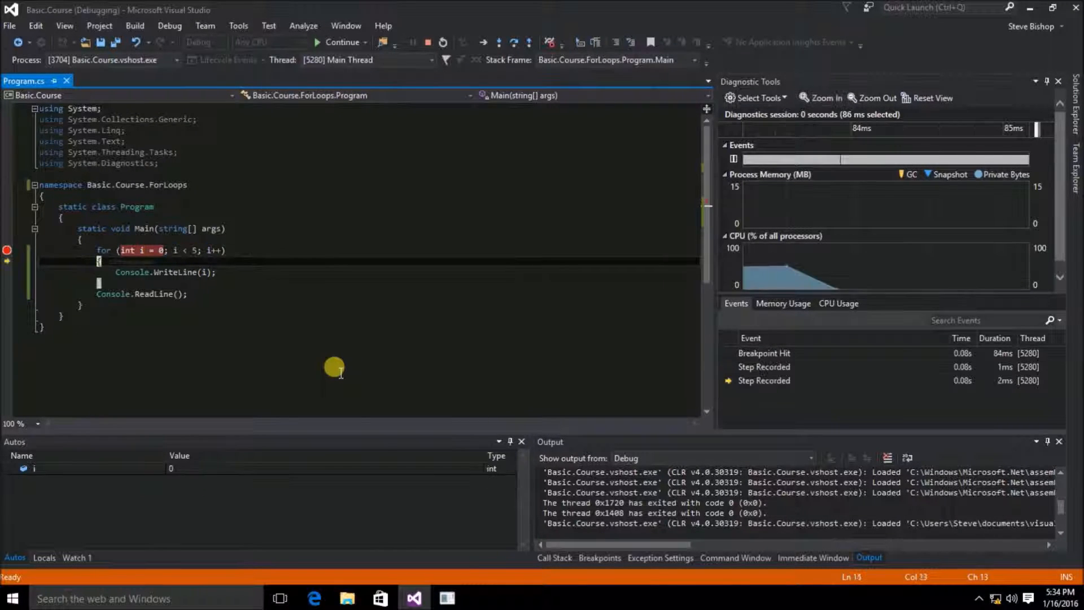
key(F10)
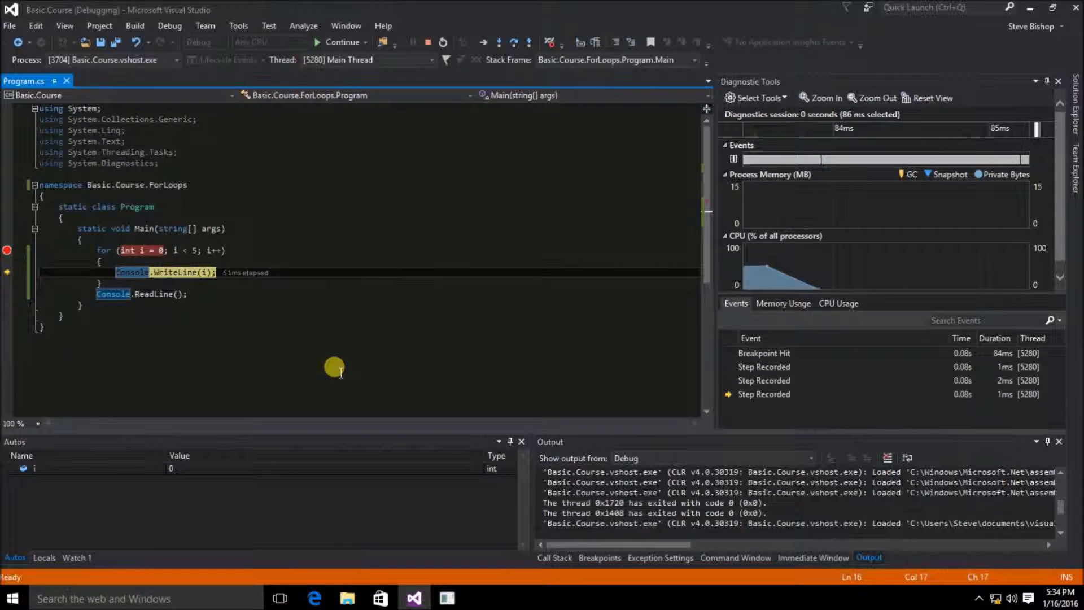
key(F10)
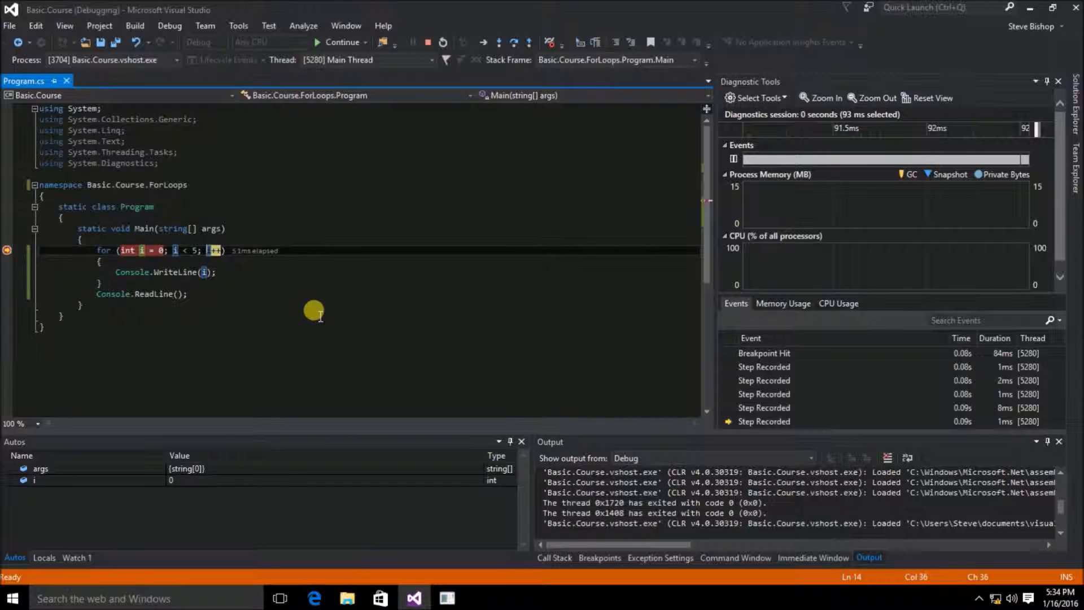
key(F10)
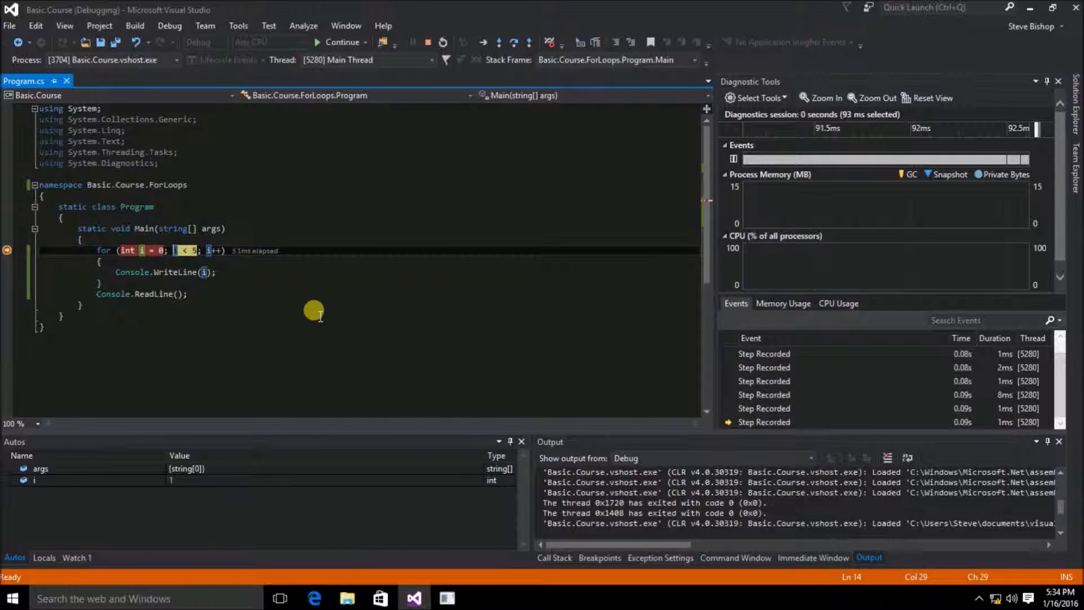
key(F10)
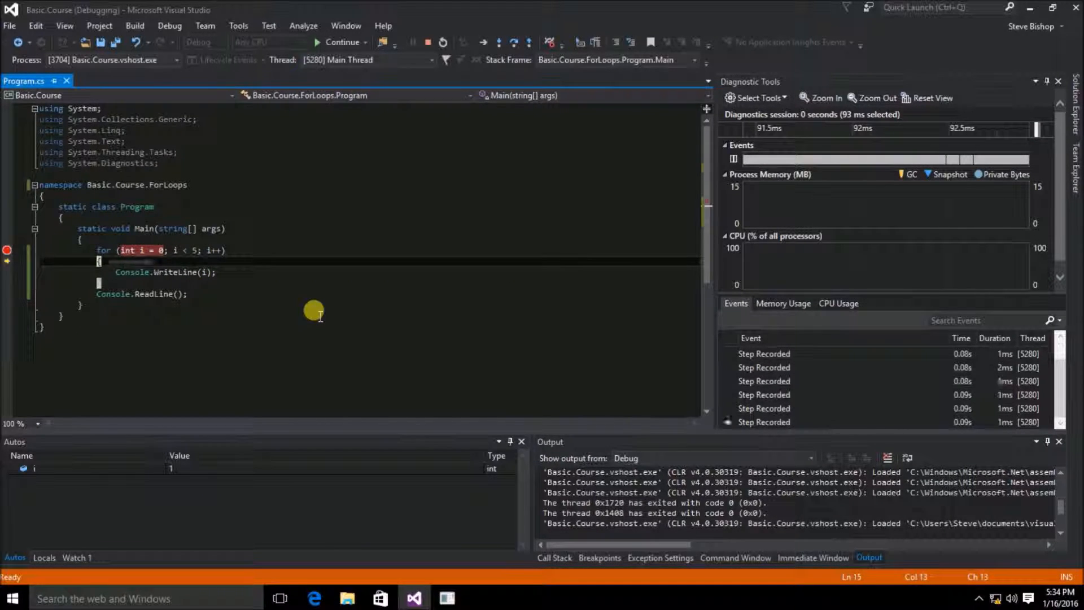
key(F10)
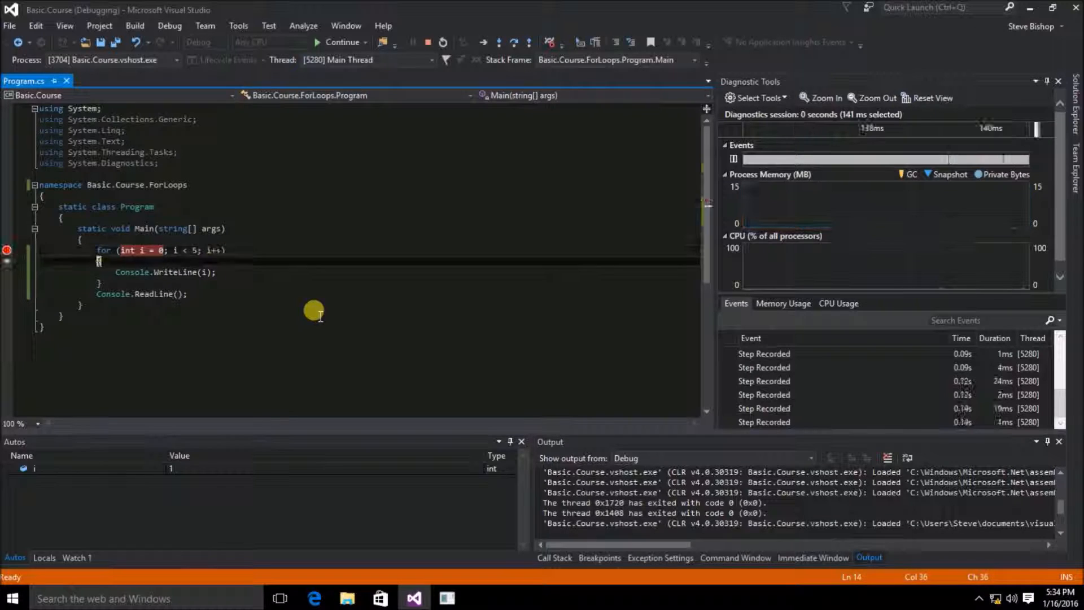
key(F10)
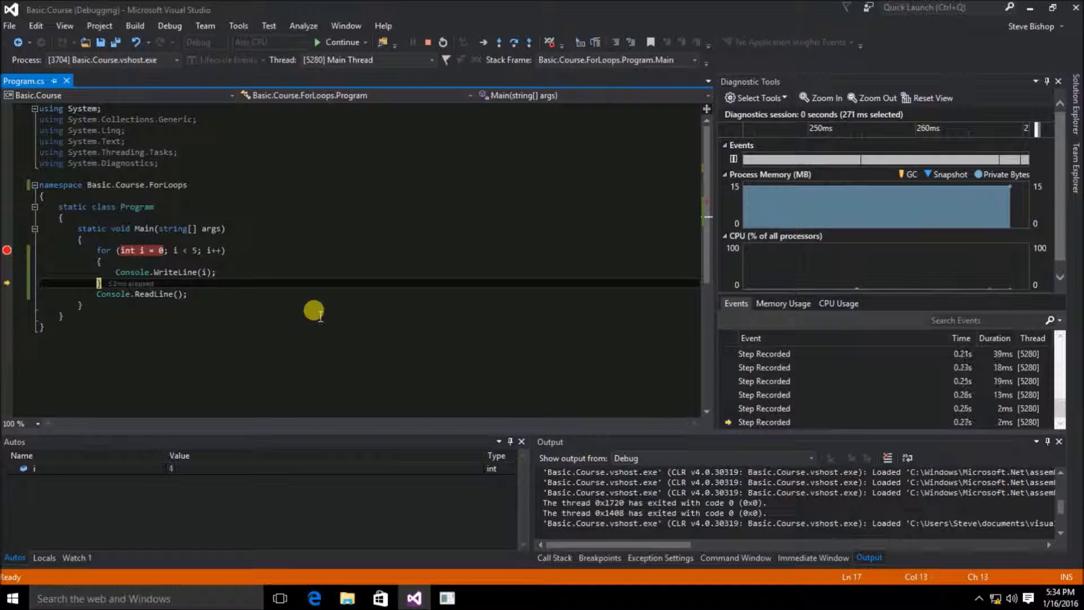
key(F10)
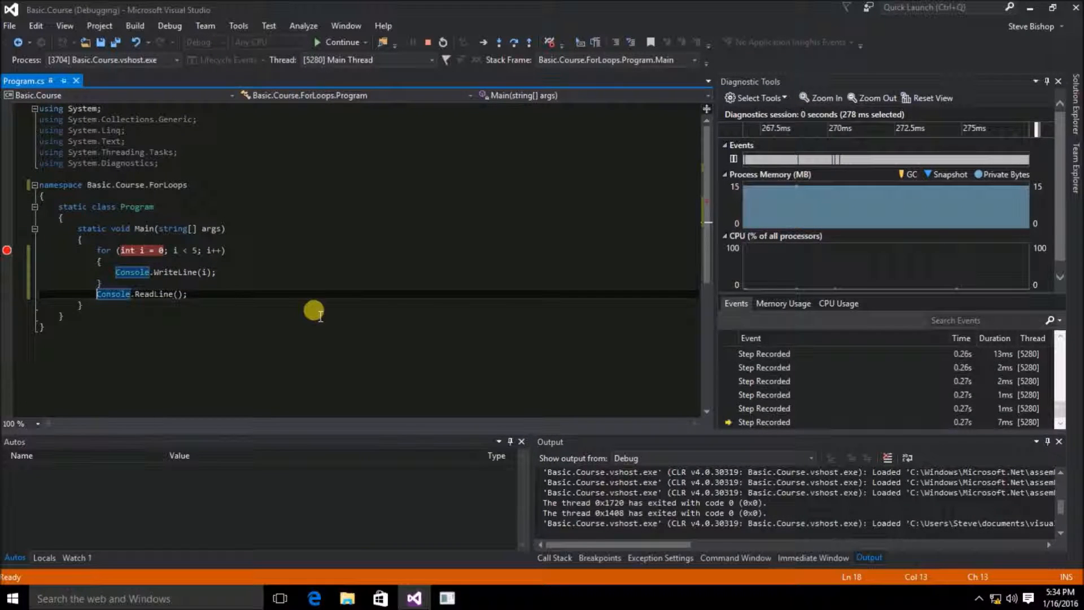
click(340, 41)
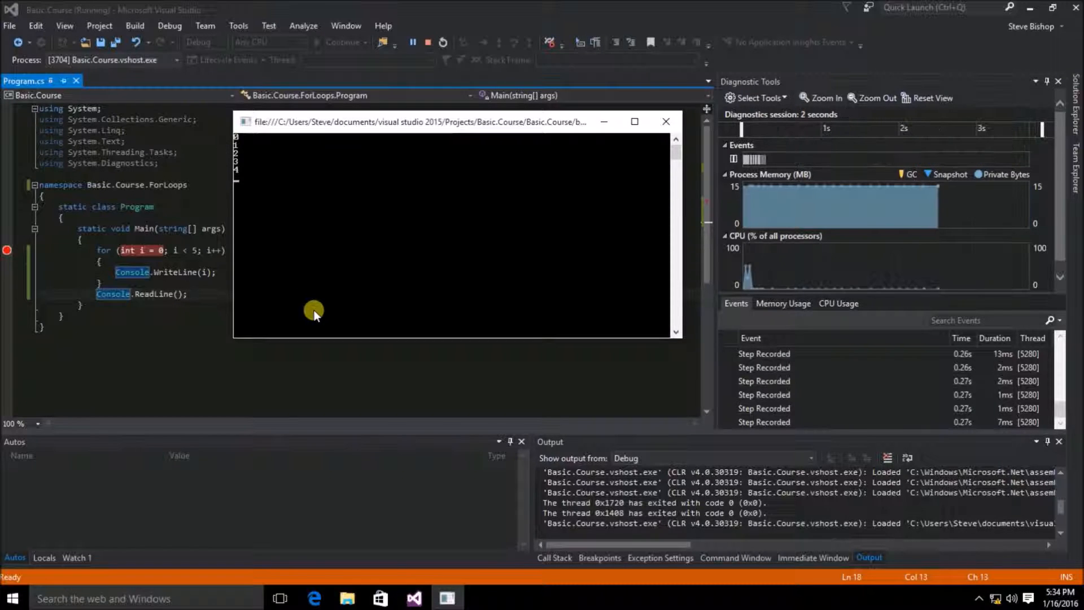
mouse_move(358, 262)
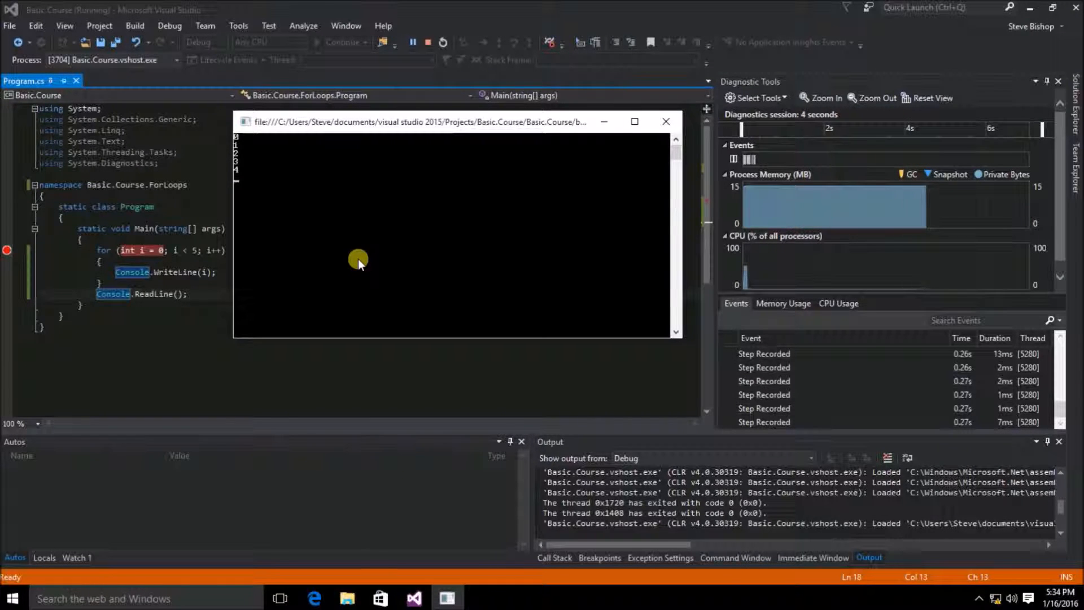
Move the console window showing 0 through 4 further to the right
drag(415, 121, 470, 148)
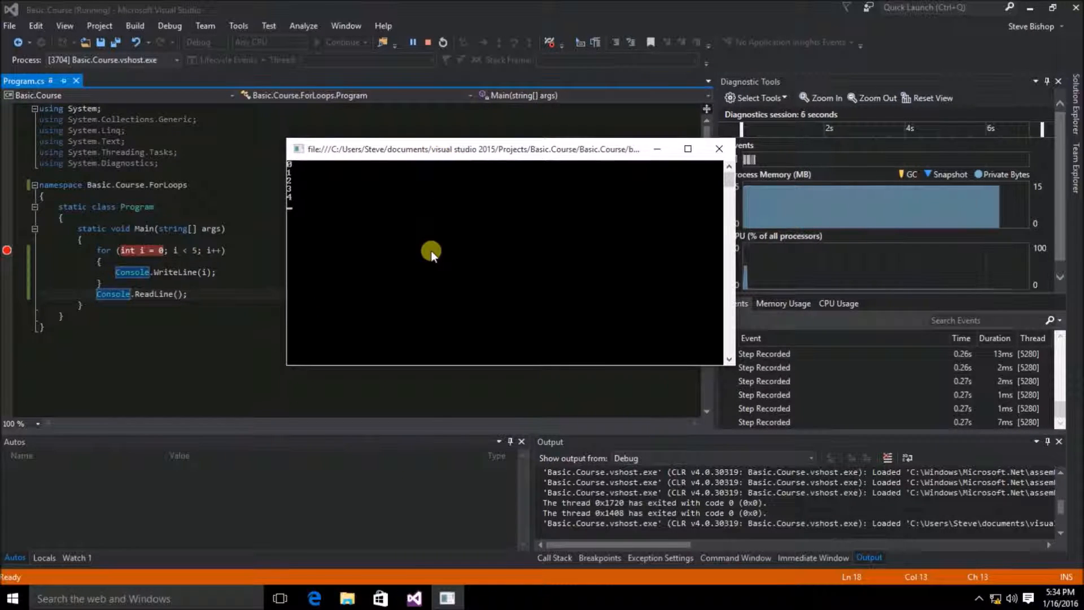